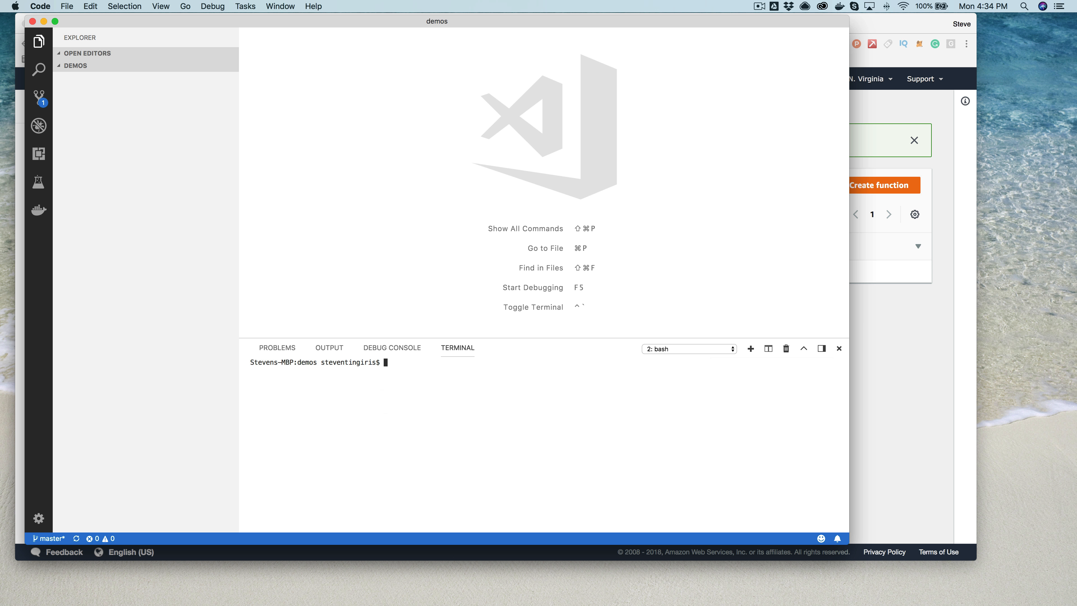
{"action": "type", "text": "ask new"}
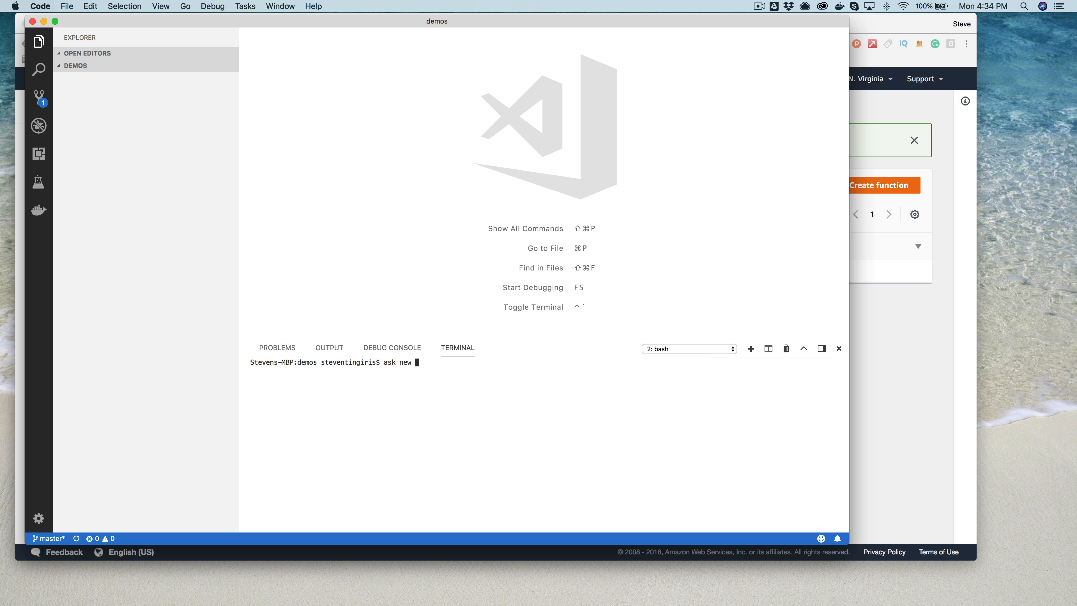
{"action": "type", "text": "--"}
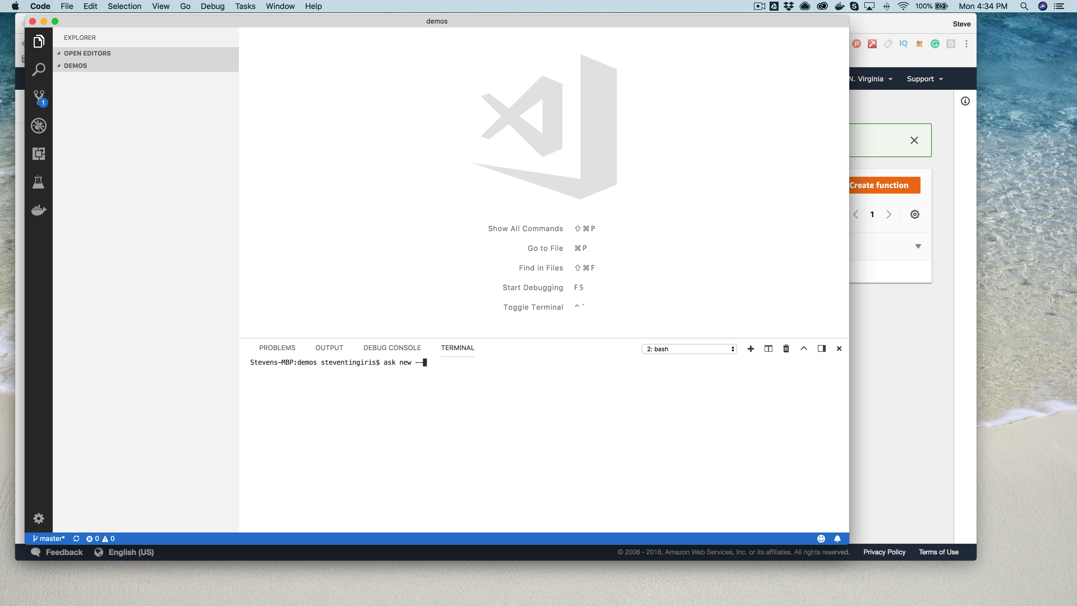
{"action": "type", "text": "--templa"}
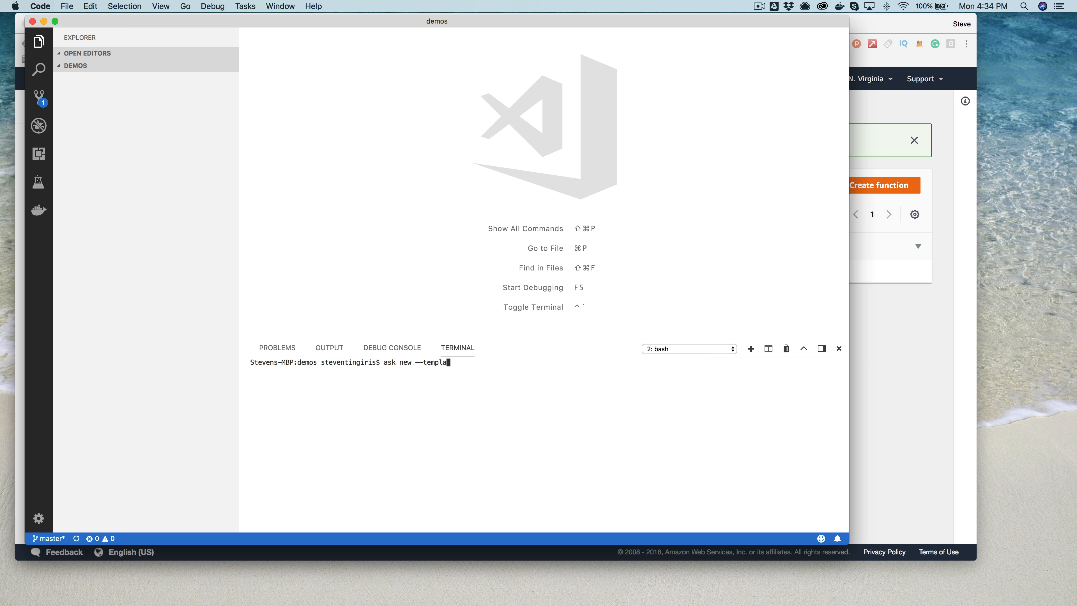
{"action": "type", "text": "te --u"}
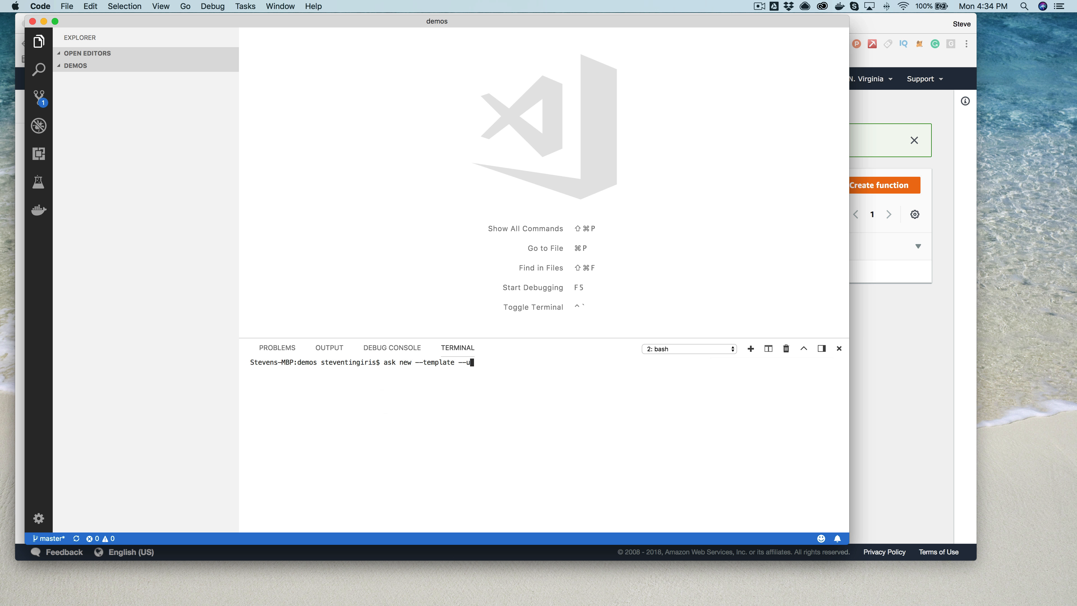
{"action": "type", "text": "rl"}
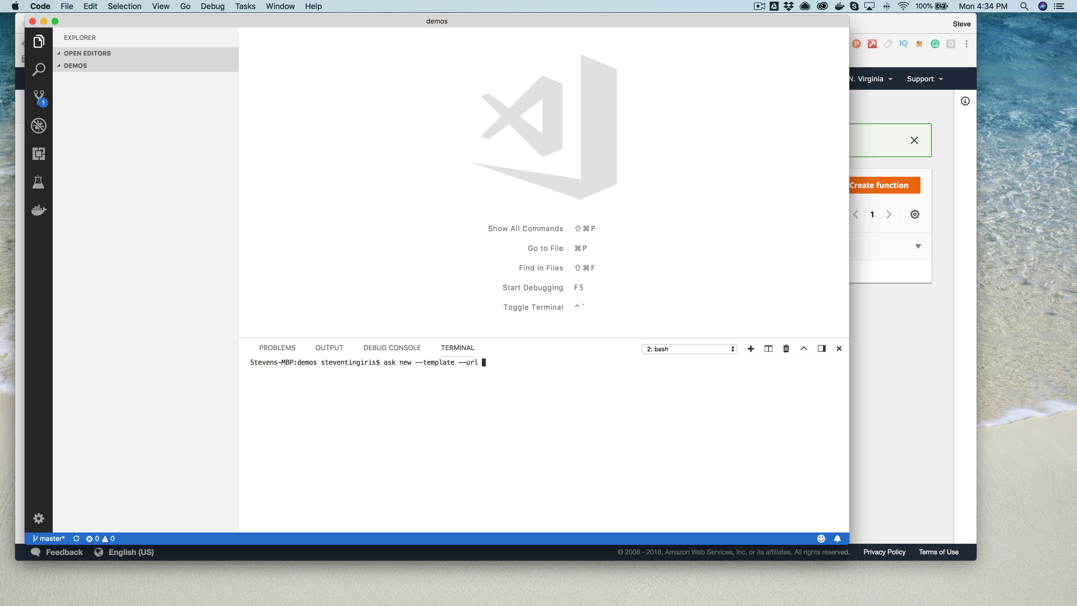
{"action": "type", "text": "http:.."}
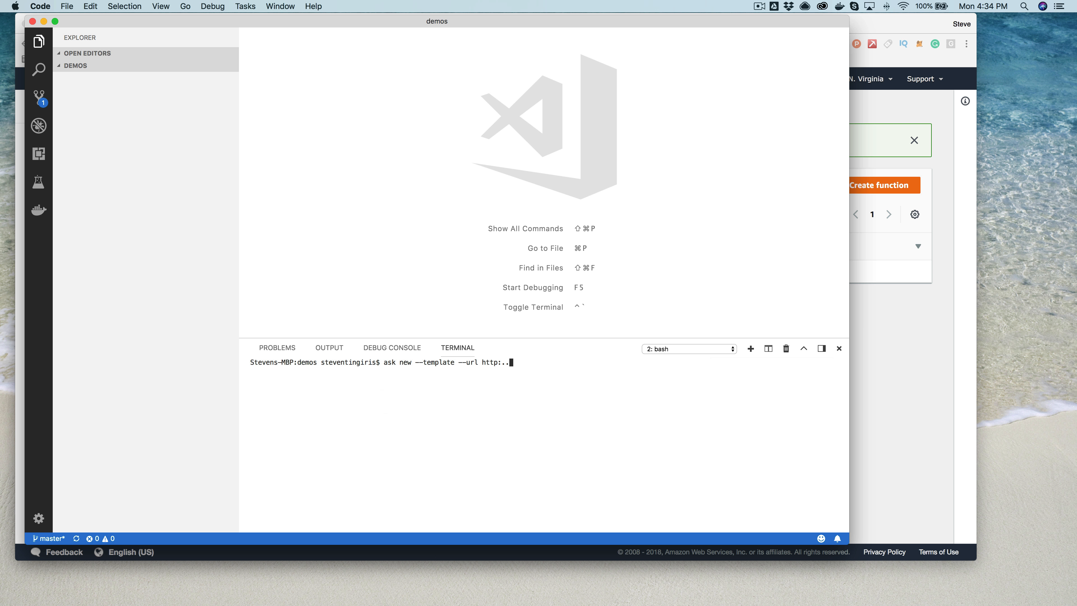
{"action": "key", "text": "Backspace"}
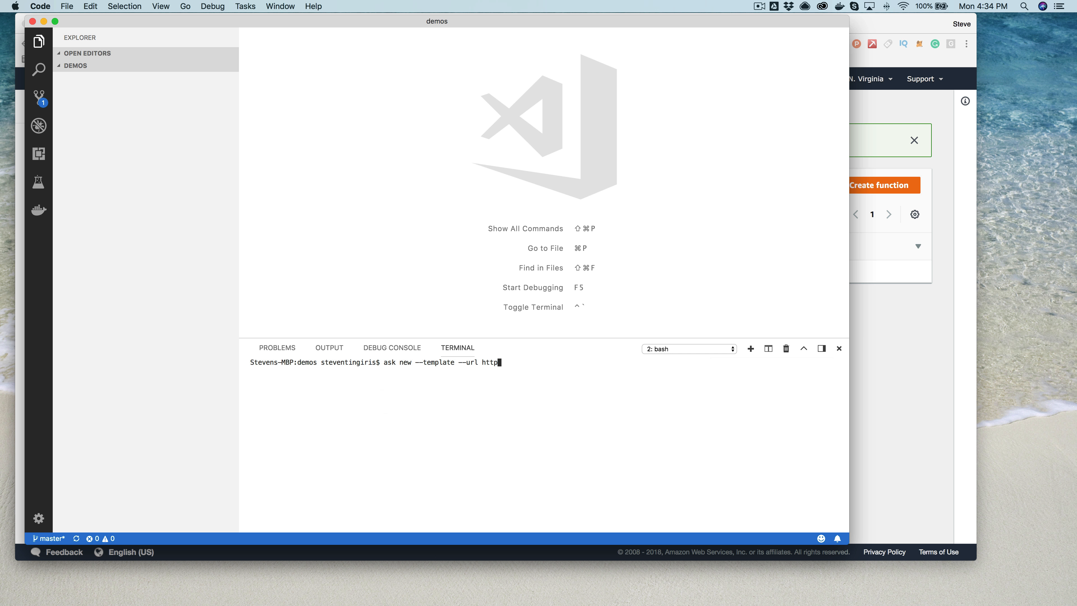
{"action": "type", "text": "://s"}
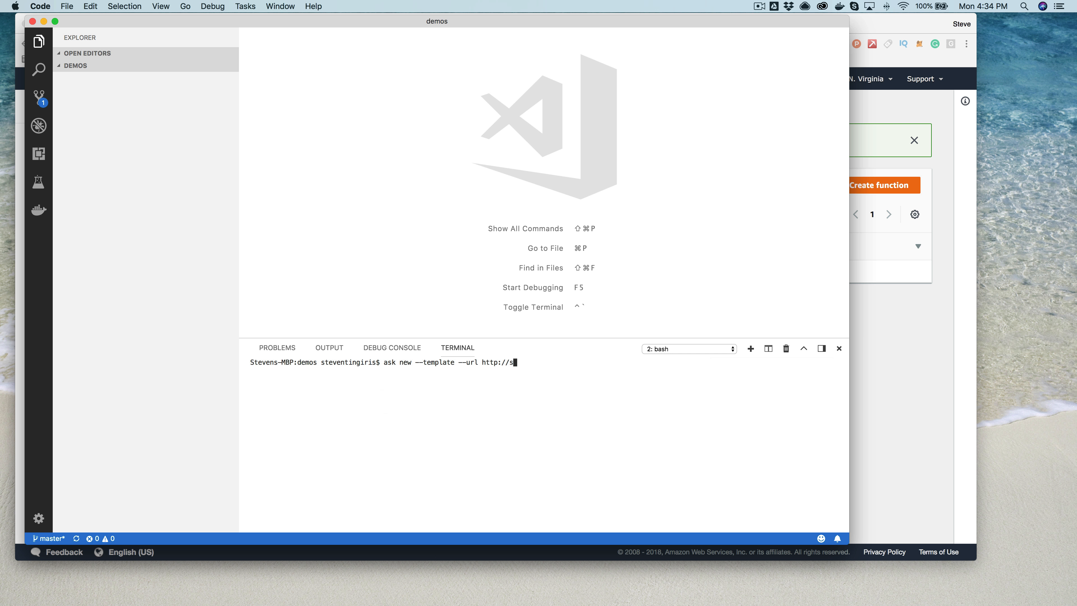
{"action": "type", "text": "kill"}
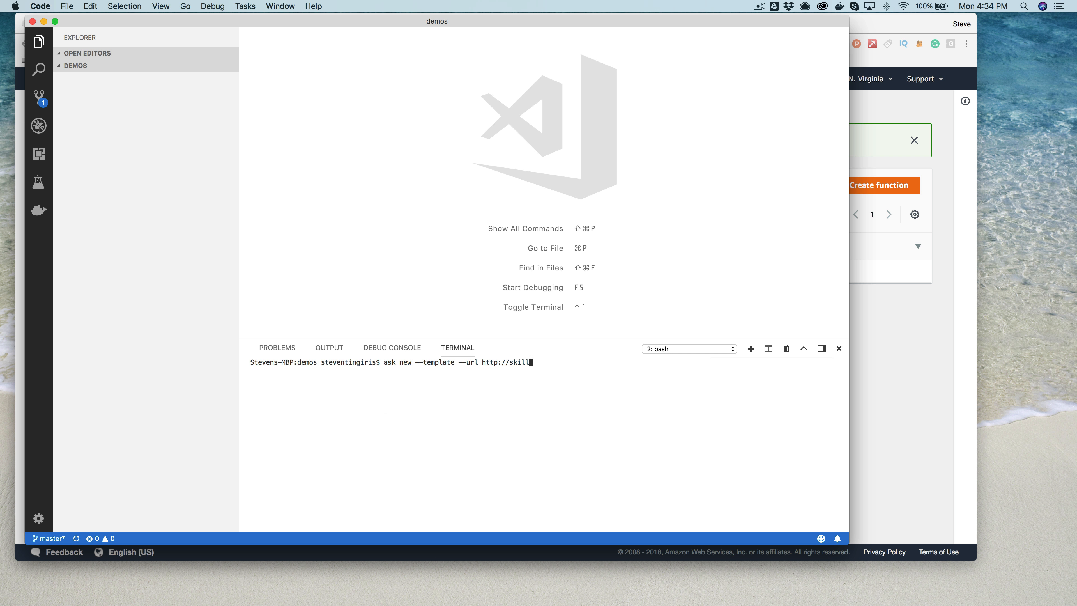
{"action": "type", "text": "template"}
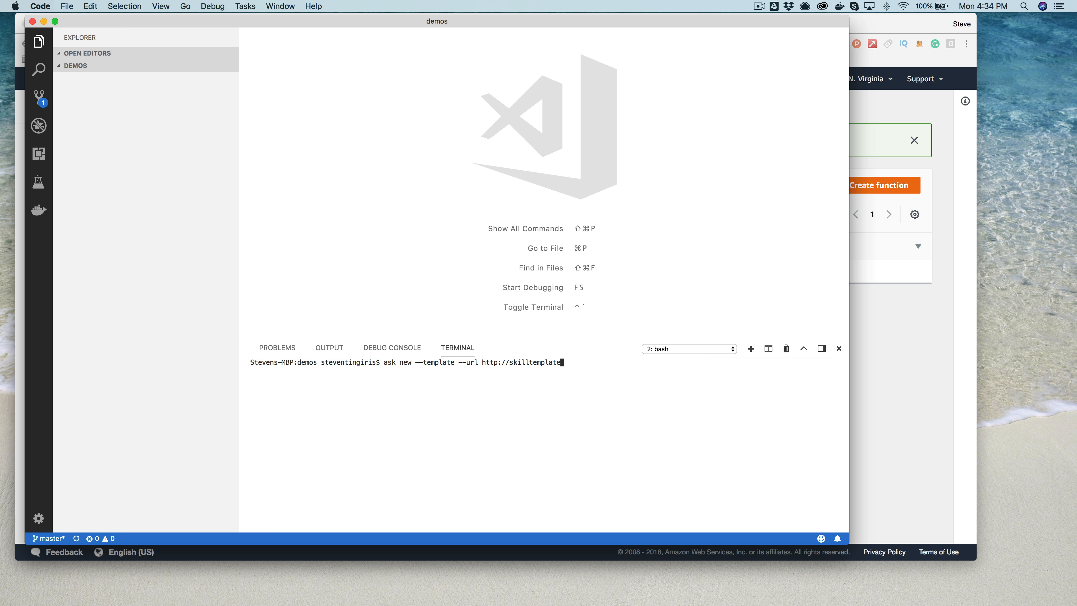
{"action": "type", "text": ".com/t"}
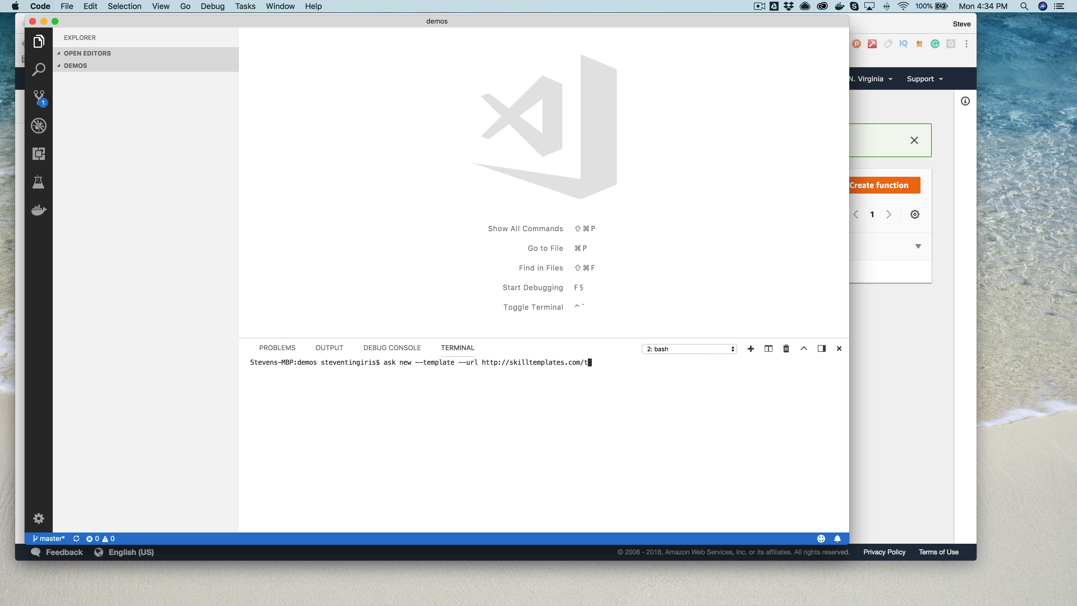
{"action": "type", "text": "emplates.json"}
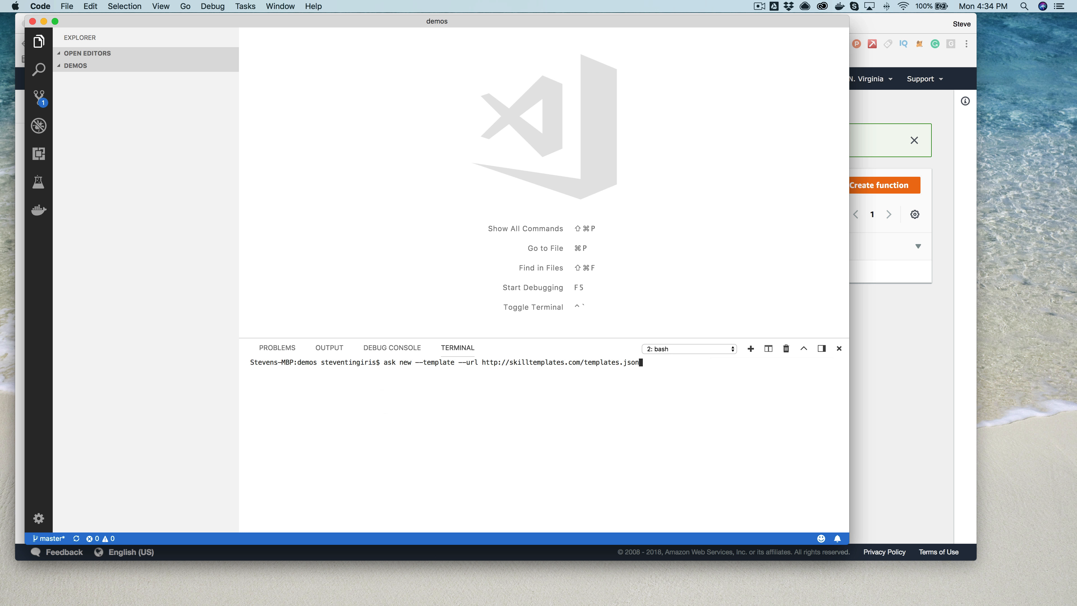
{"action": "key", "text": "Return"}
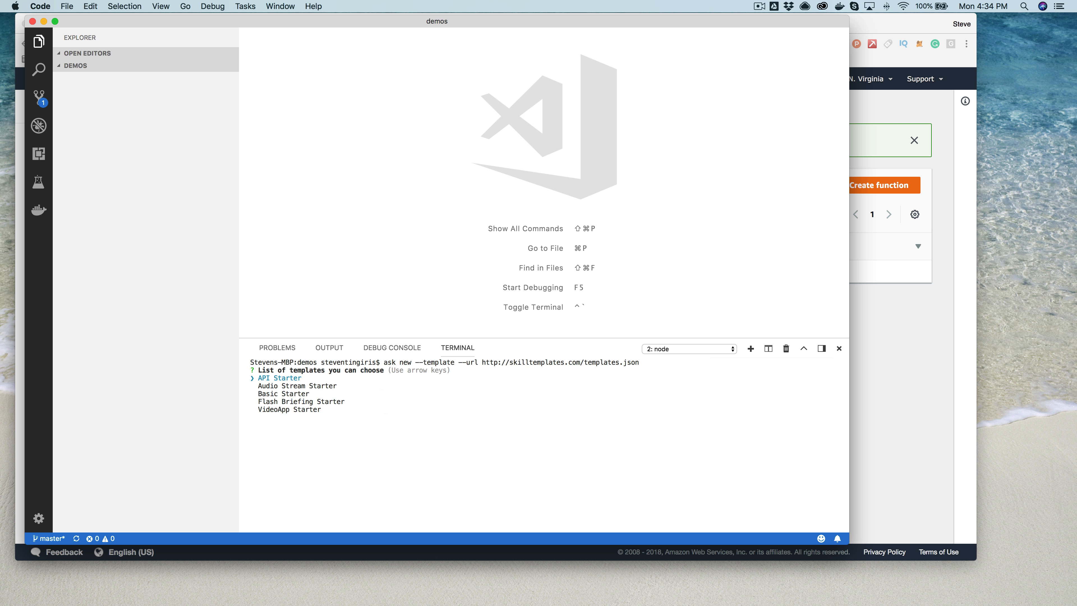
- Select the Basic Starter template to create the basic-starter skill project
{"action": "key", "text": "down"}
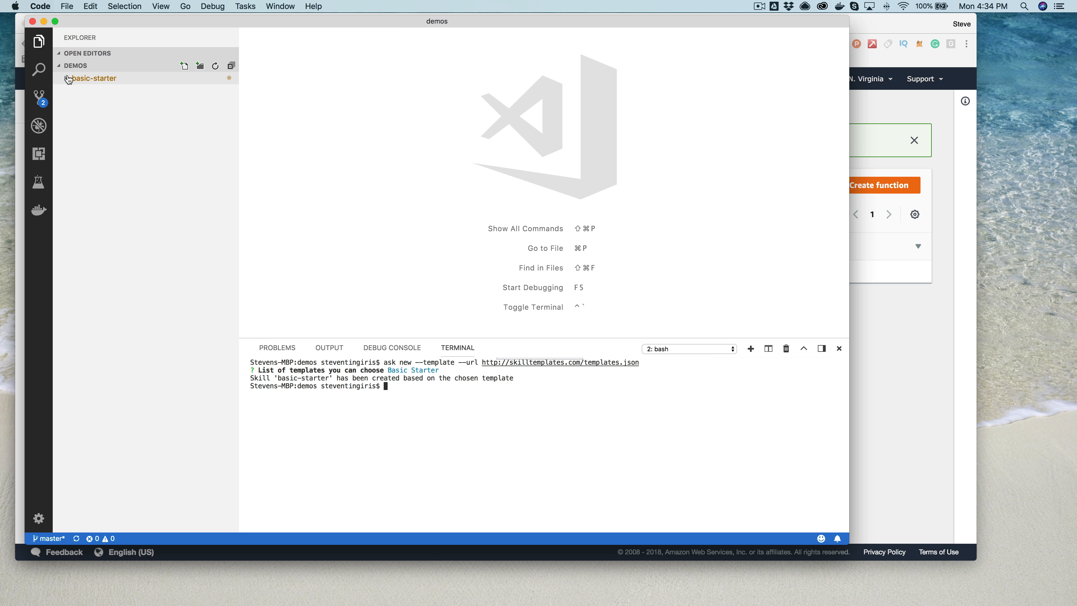
- Review basic-starter's lambda index.js handler code and its models en-US.json interaction model
{"action": "left_click", "coordinate": [94, 77]}
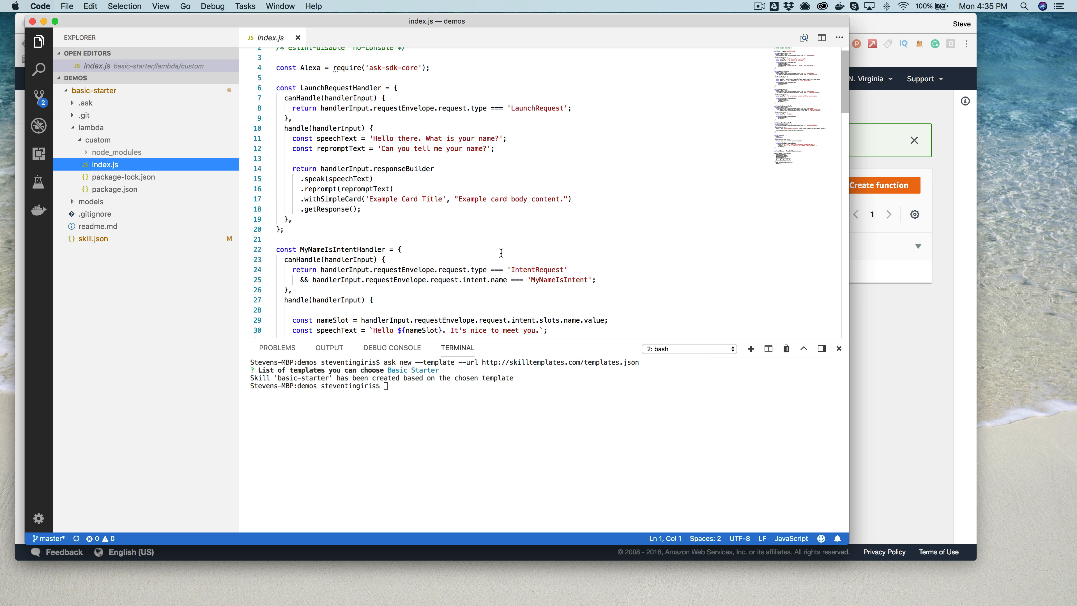
{"action": "scroll", "scroll_direction": "down", "scroll_amount": 3}
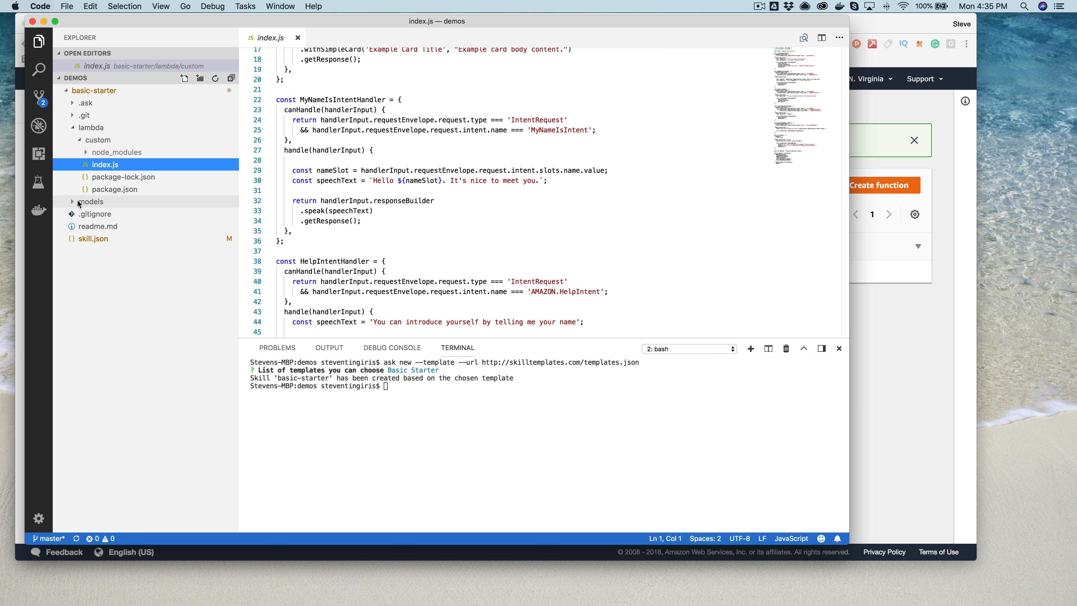
{"action": "left_click", "coordinate": [90, 201]}
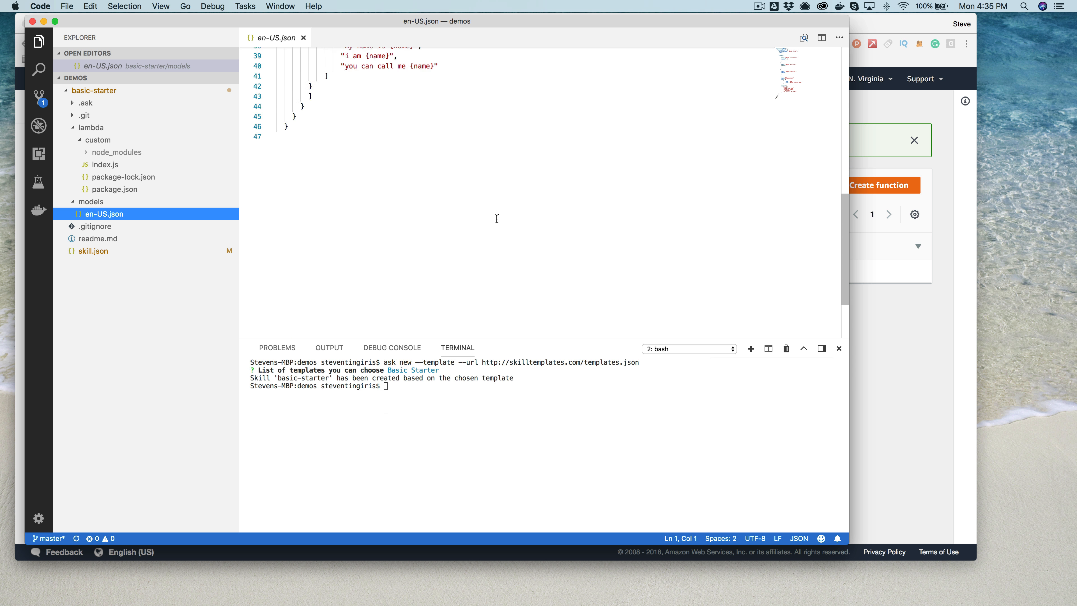
{"action": "scroll", "scroll_direction": "up", "scroll_amount": 3}
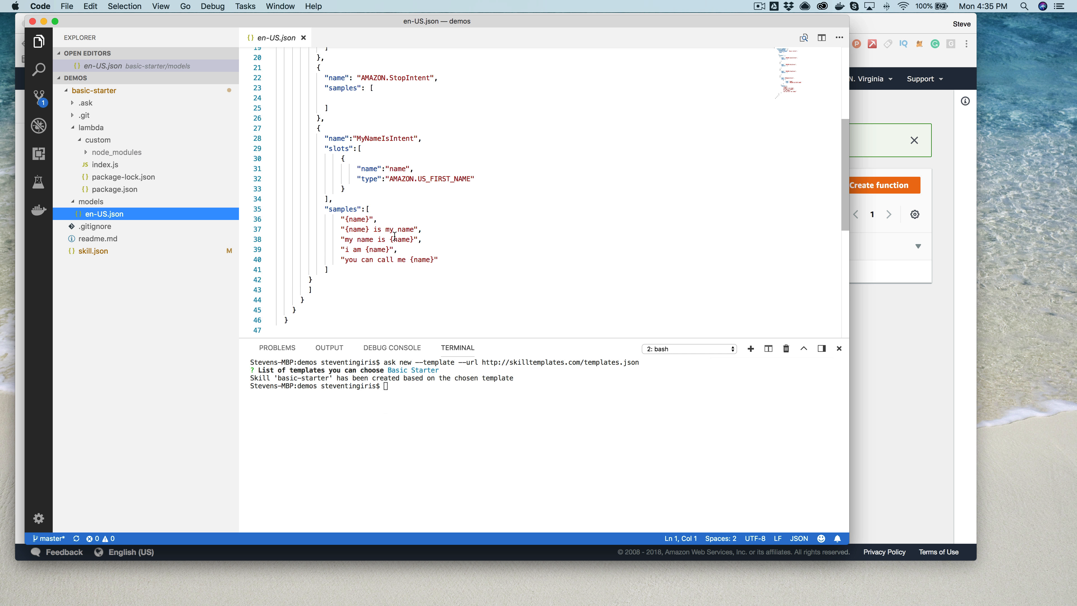
{"action": "mouse_move", "coordinate": [489, 217]}
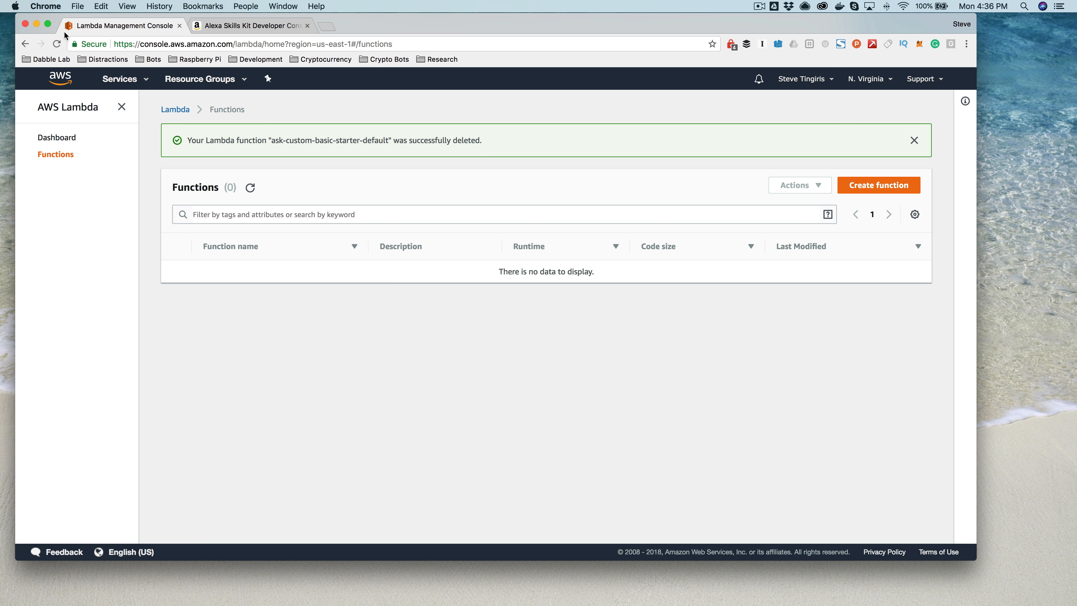
- Switch to the Alexa developer console and reload the skills list page
{"action": "left_click", "coordinate": [251, 26]}
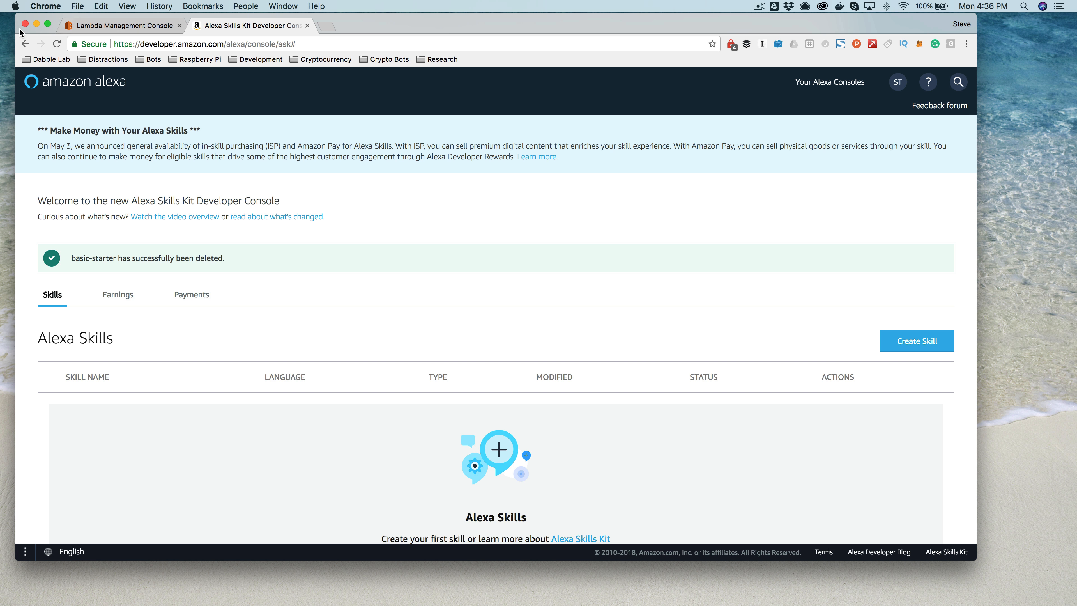
{"action": "left_click", "coordinate": [58, 44]}
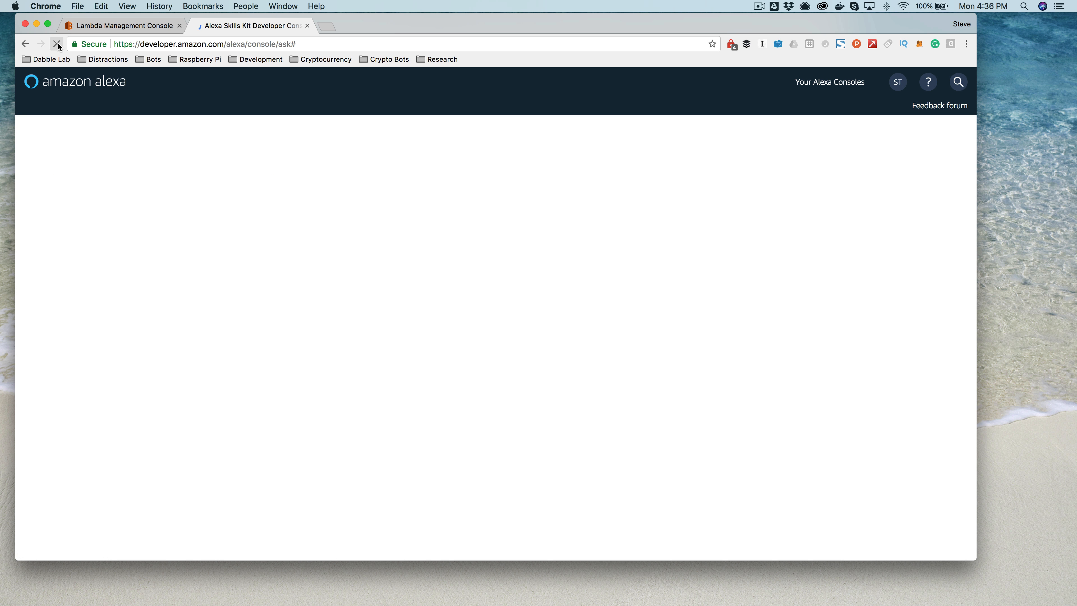